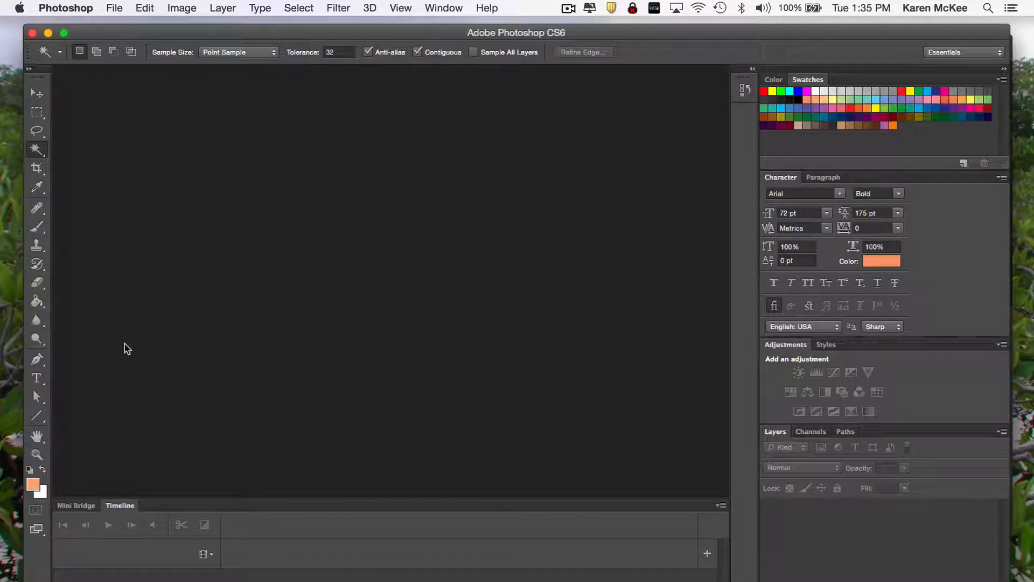
mouse_move(153, 146)
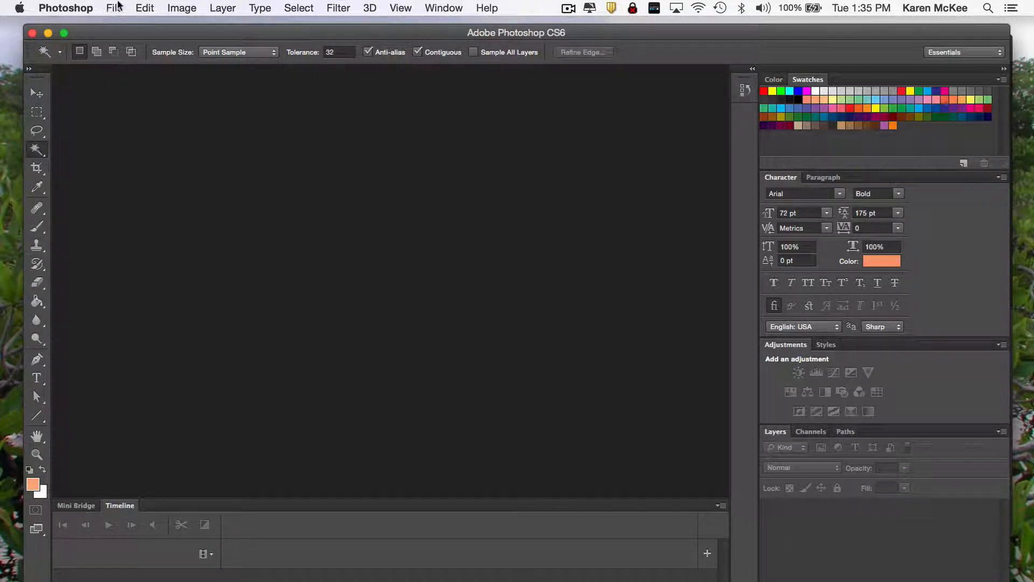
Step: Reopen the recent sea-level graph MSL.png from File > Open Recent
click(114, 8)
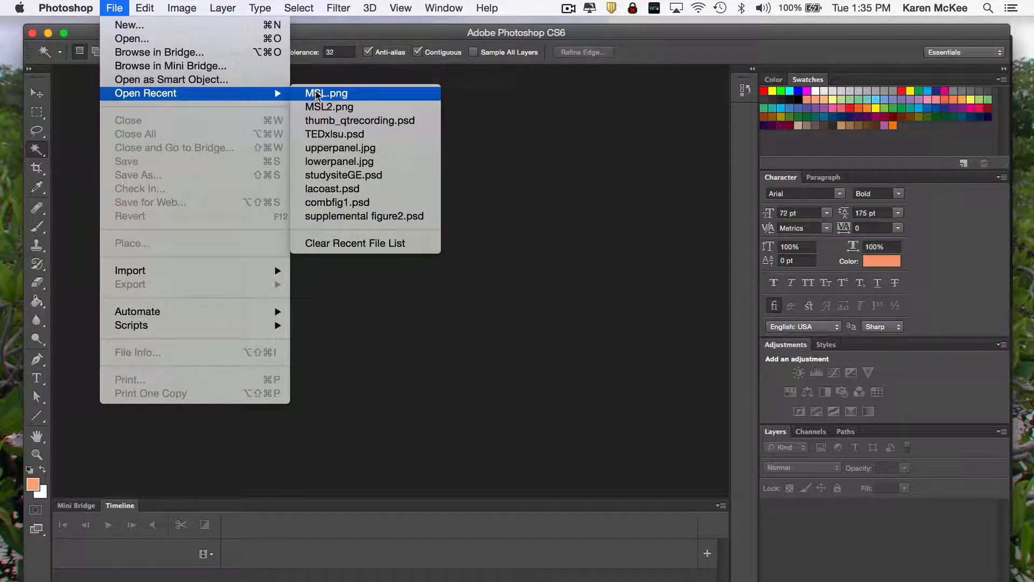
click(326, 93)
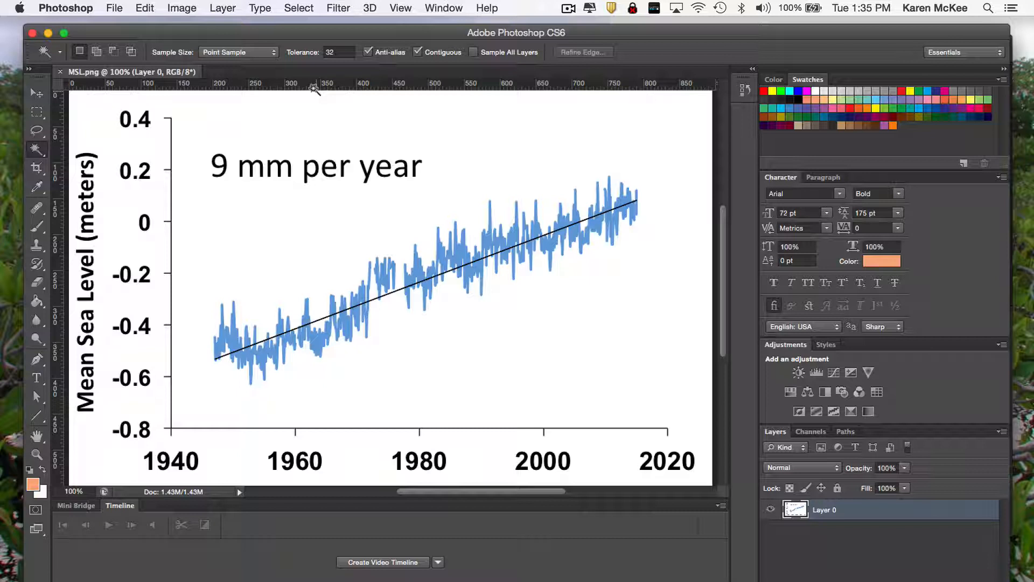
mouse_move(181, 112)
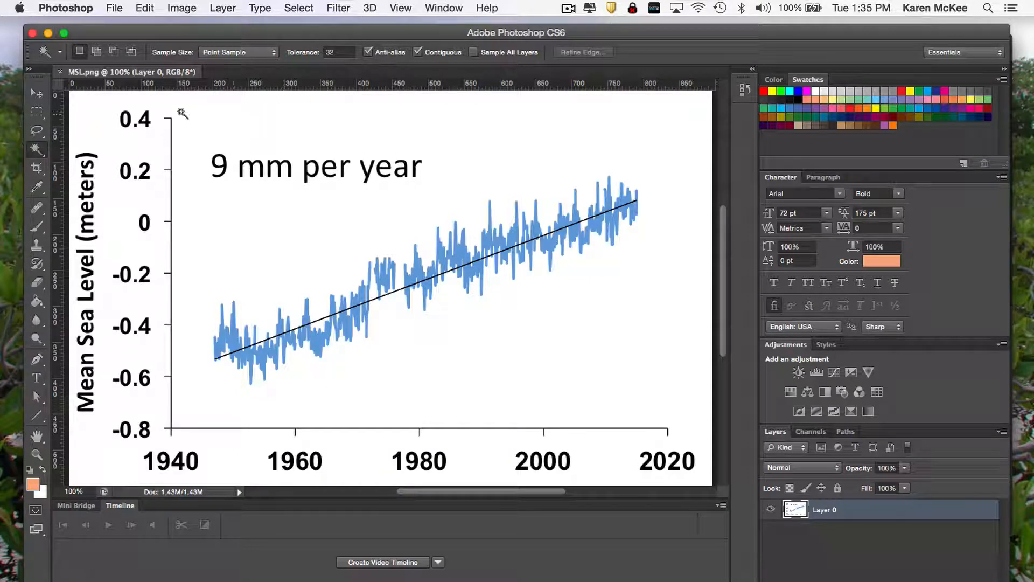
Step: Select the white background of MSL.png with the Magic Wand and delete it
click(37, 149)
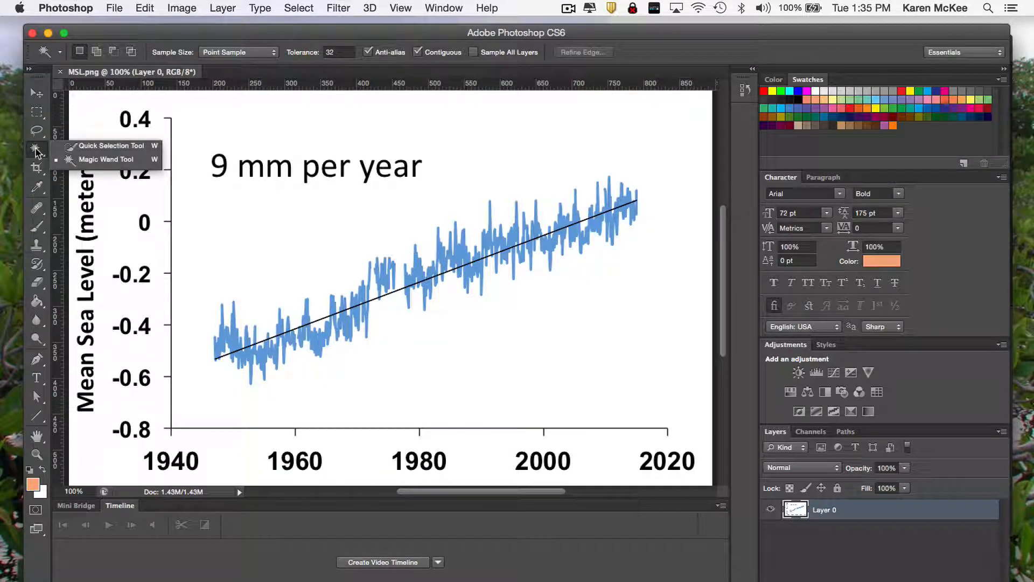
mouse_move(106, 159)
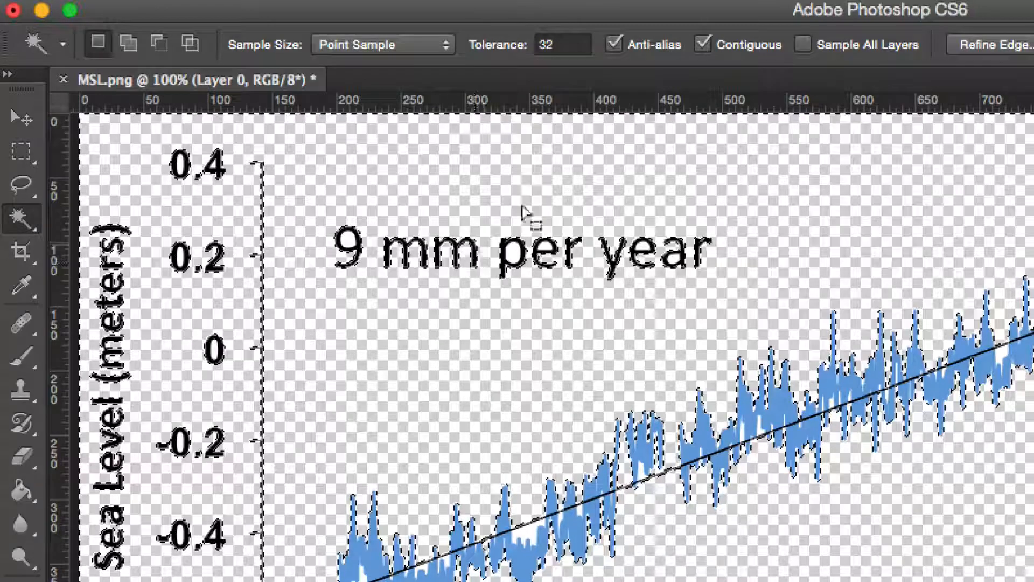
click(355, 247)
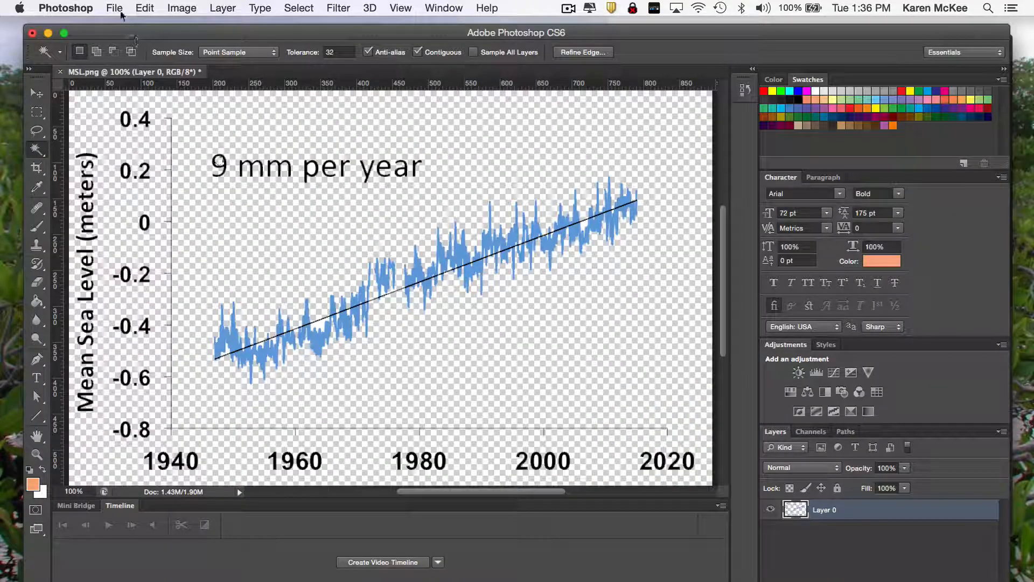
Step: Save the transparent graph under a new name as a PNG via Save As
click(114, 8)
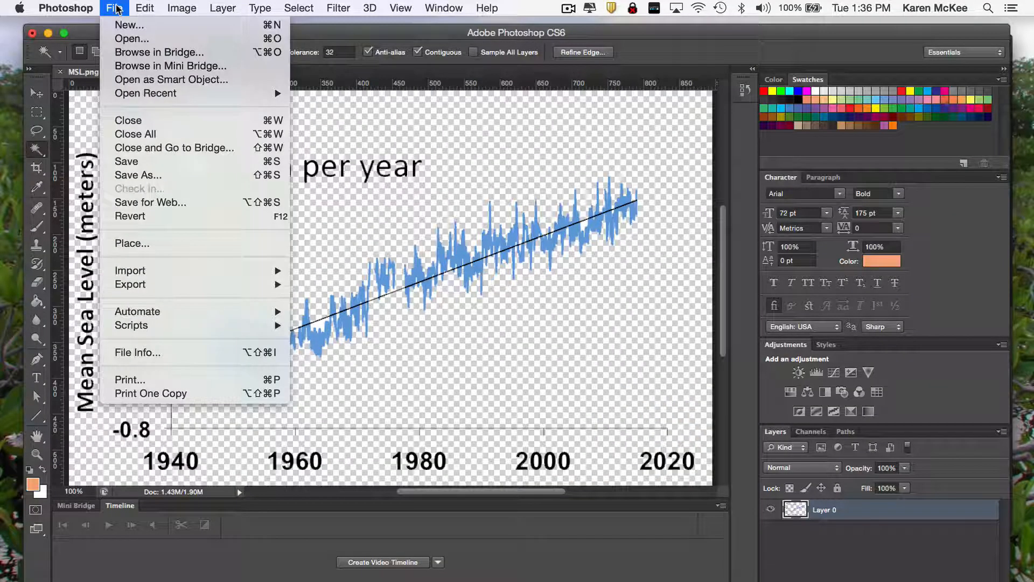
mouse_move(138, 175)
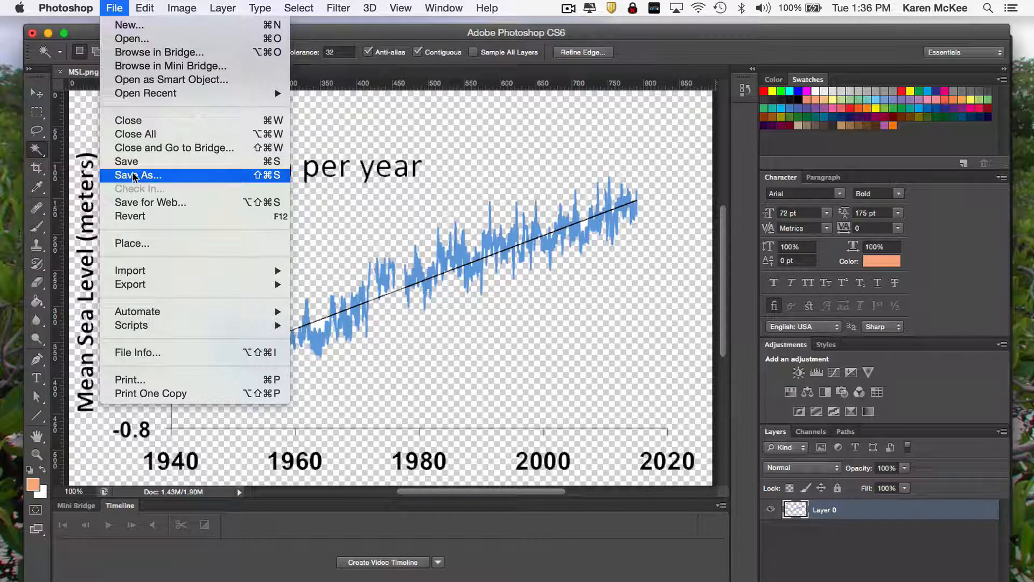
click(138, 174)
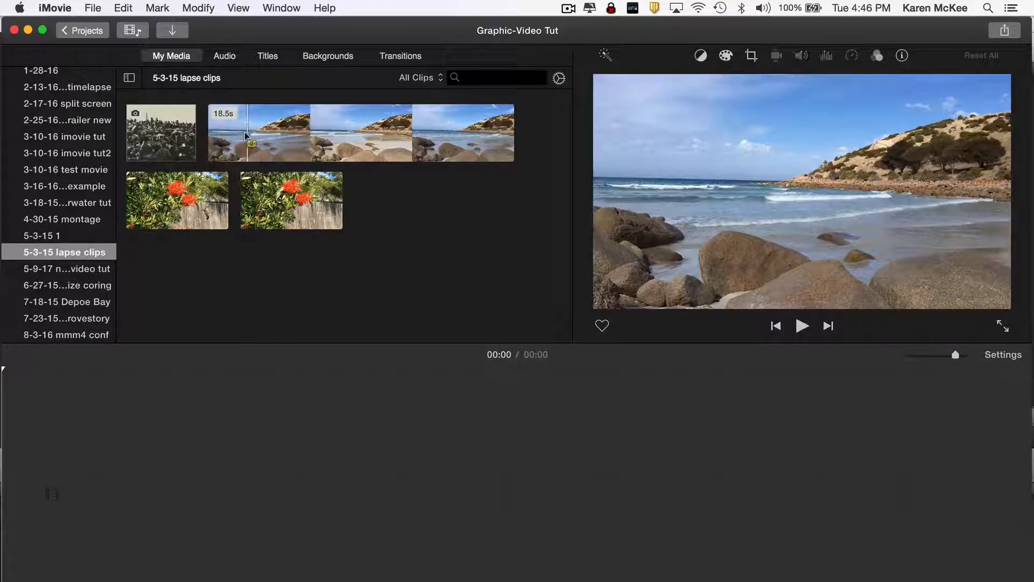
Step: Add about ten seconds of the beach time-lapse clip to the Graphic-Video Tut timeline
drag(247, 132, 393, 132)
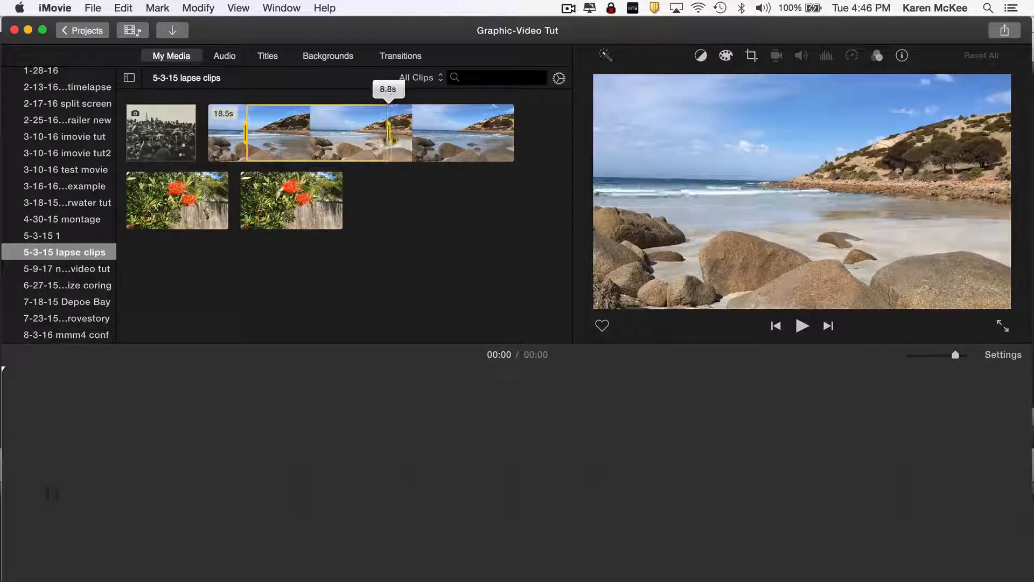
drag(388, 132, 410, 132)
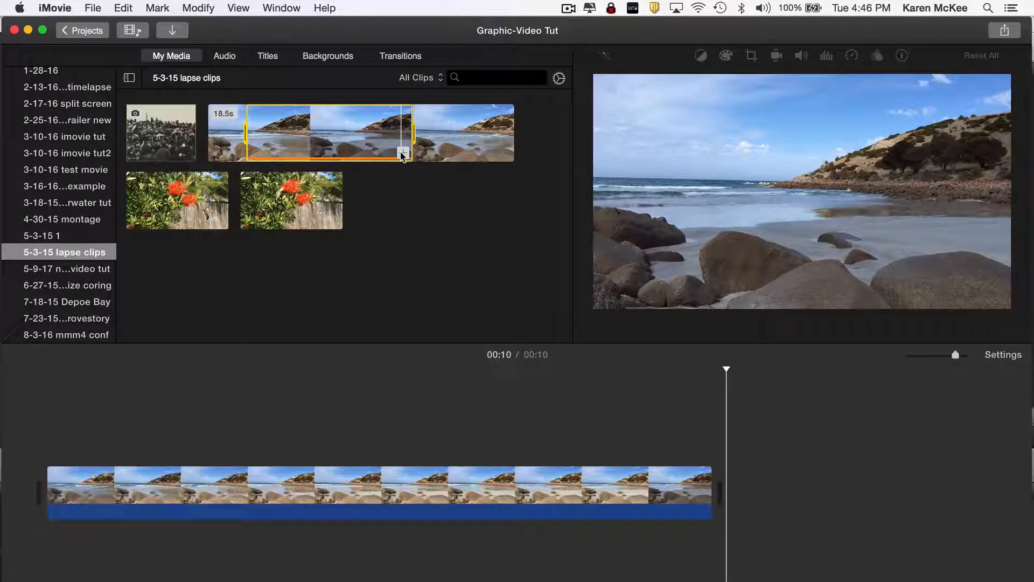
mouse_move(367, 197)
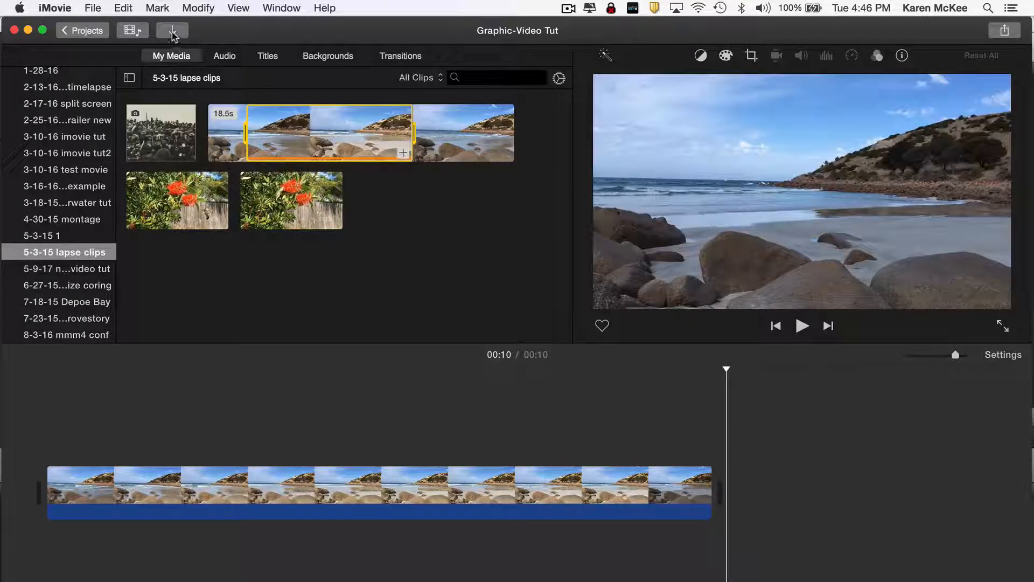
Step: Open the iMovie import window on the graphic-video tut folder
click(171, 30)
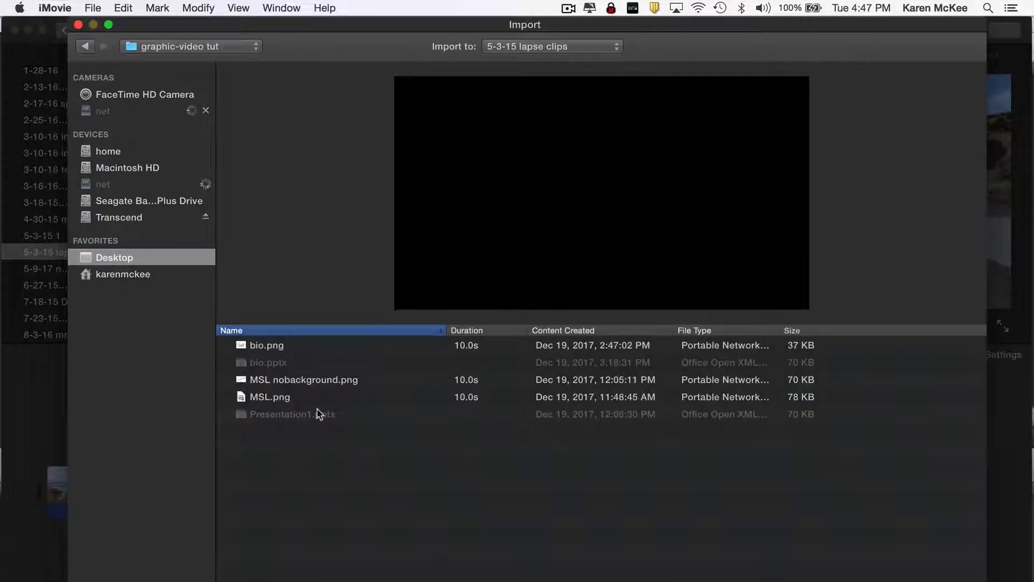
mouse_move(300, 386)
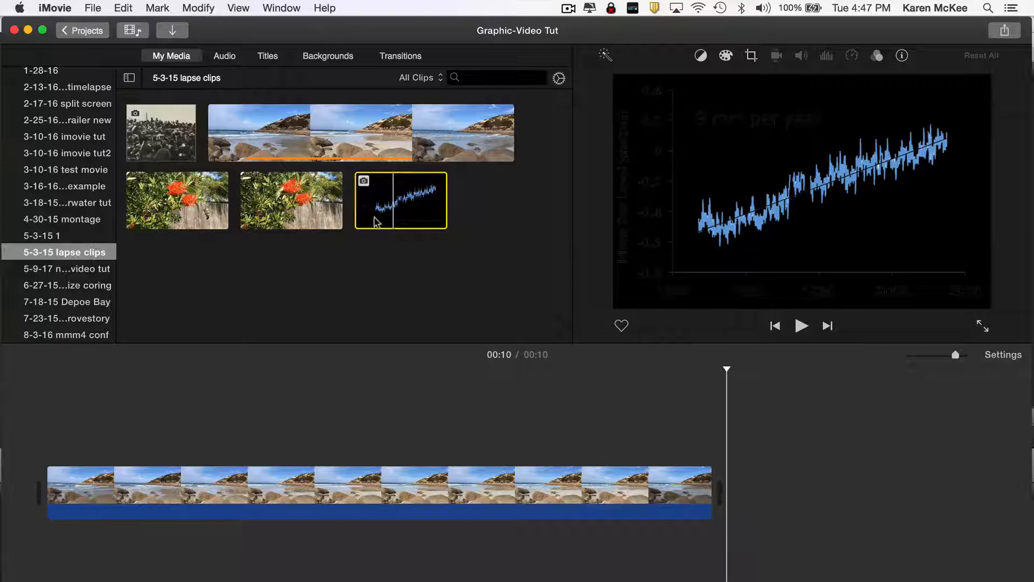
Step: Place the graph above the beach clip and stretch it to the clip's 10-second end
drag(400, 200, 340, 423)
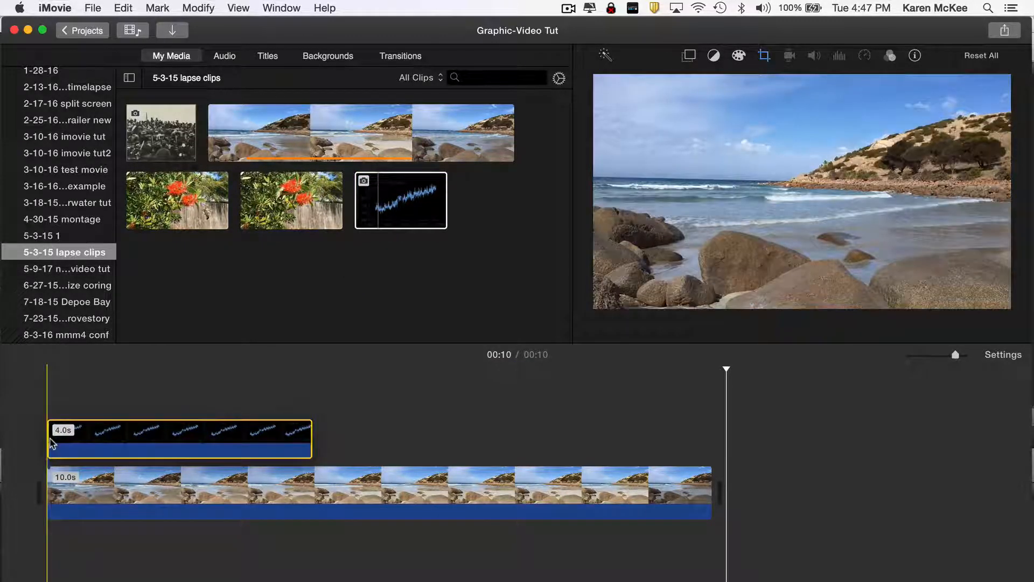
click(178, 438)
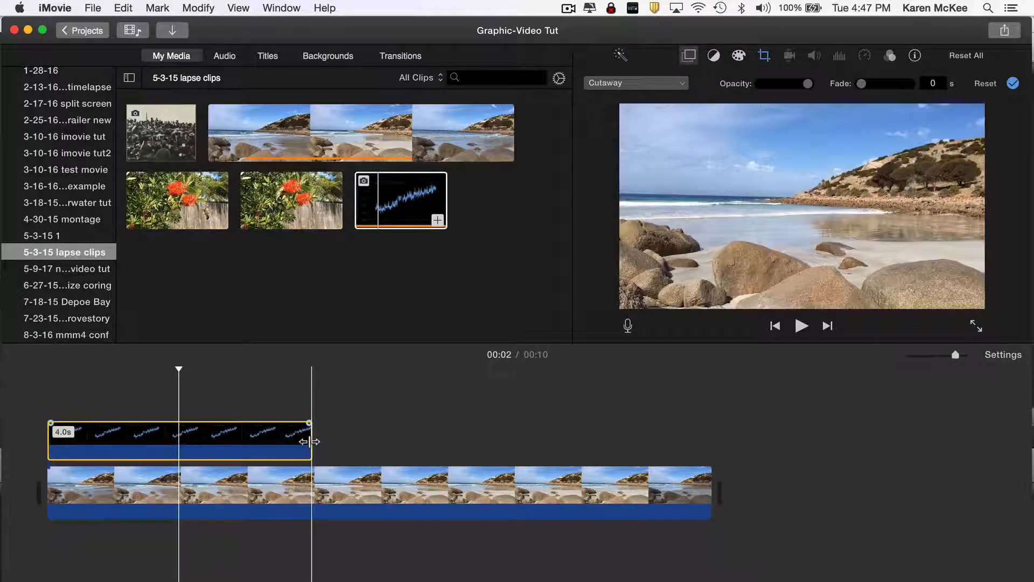
drag(310, 441, 571, 444)
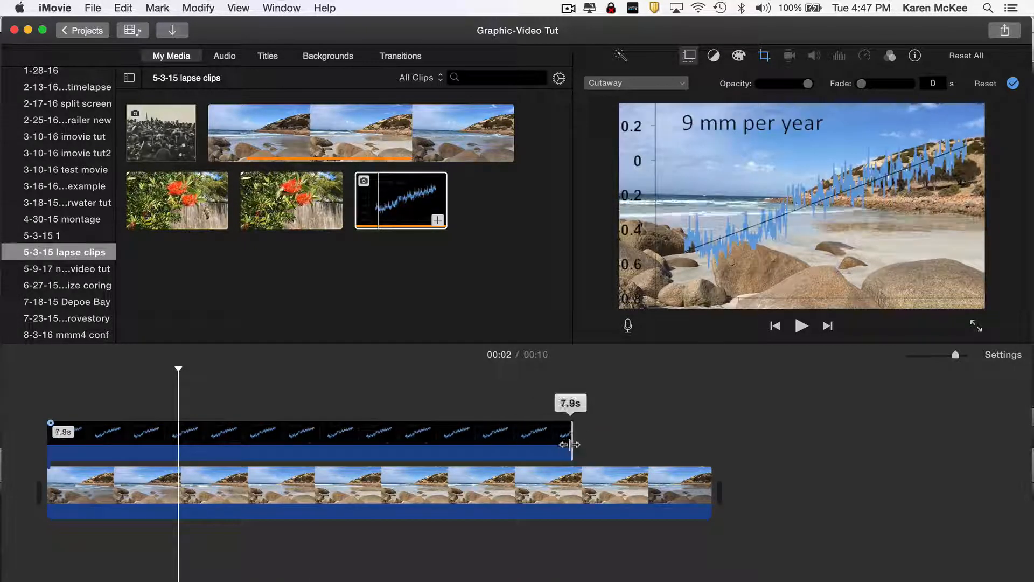
drag(569, 443, 711, 440)
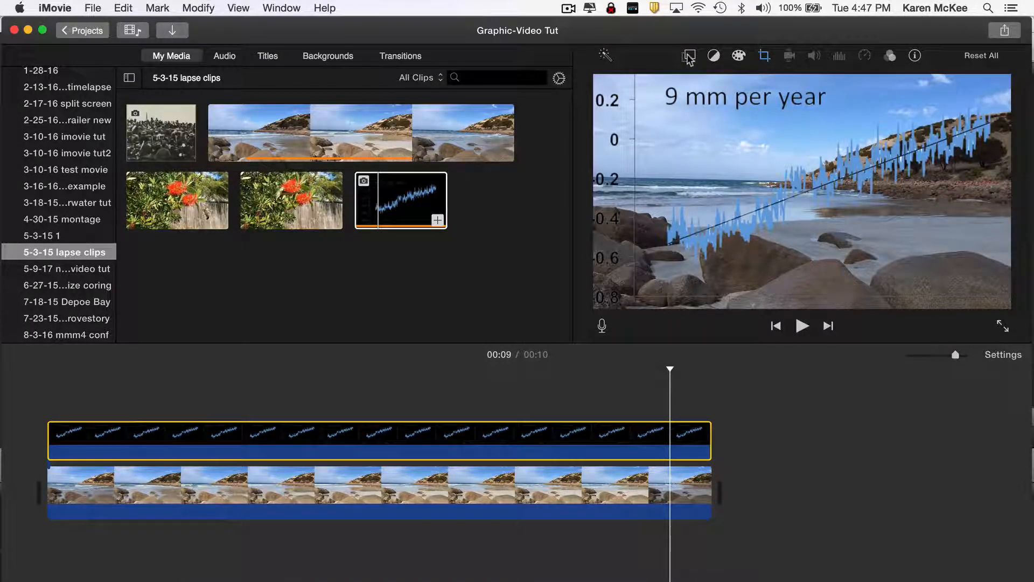
Step: Set the graph overlay to Picture in Picture with Fit cropping
click(688, 56)
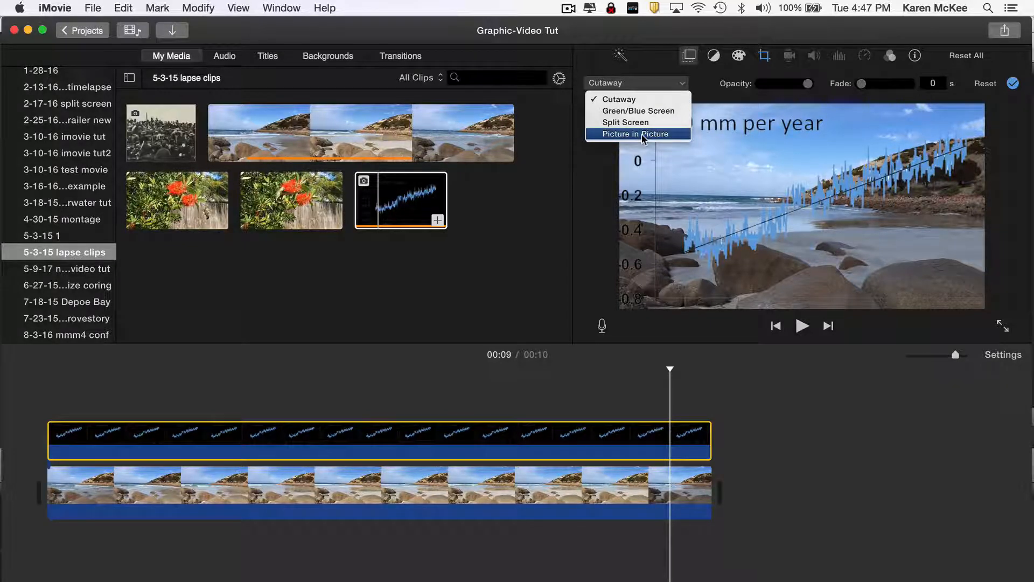
click(635, 134)
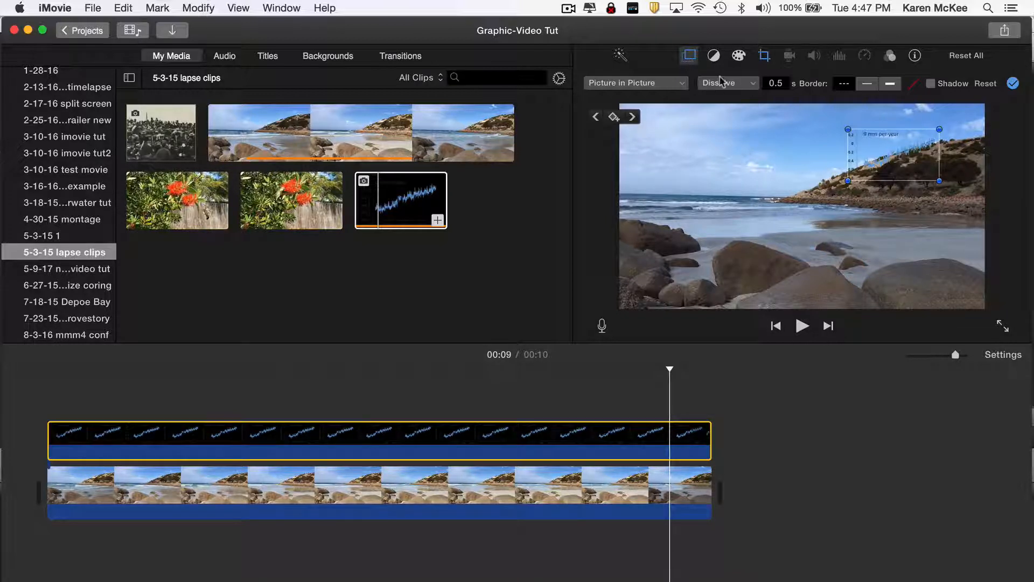
click(764, 55)
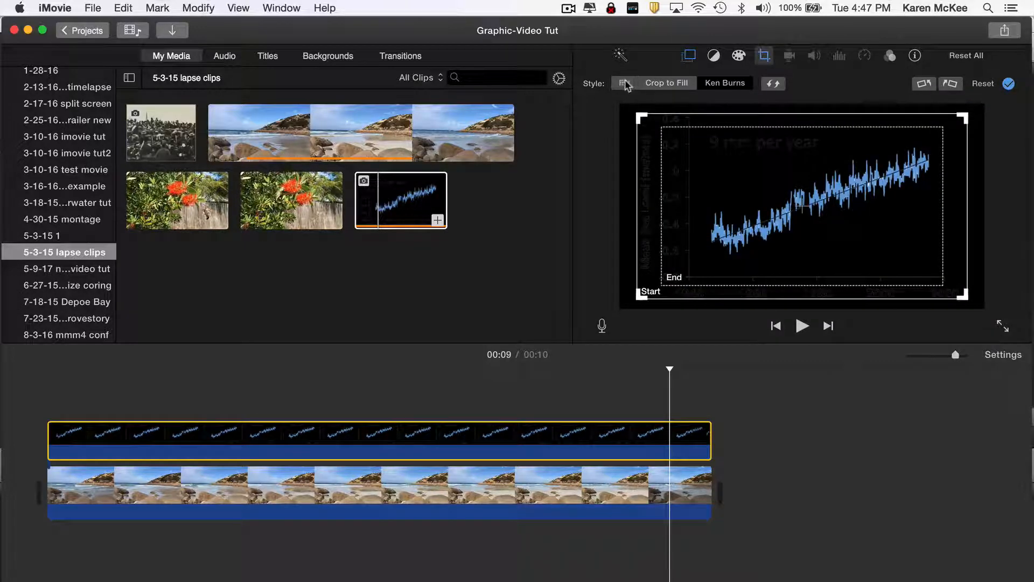
click(623, 82)
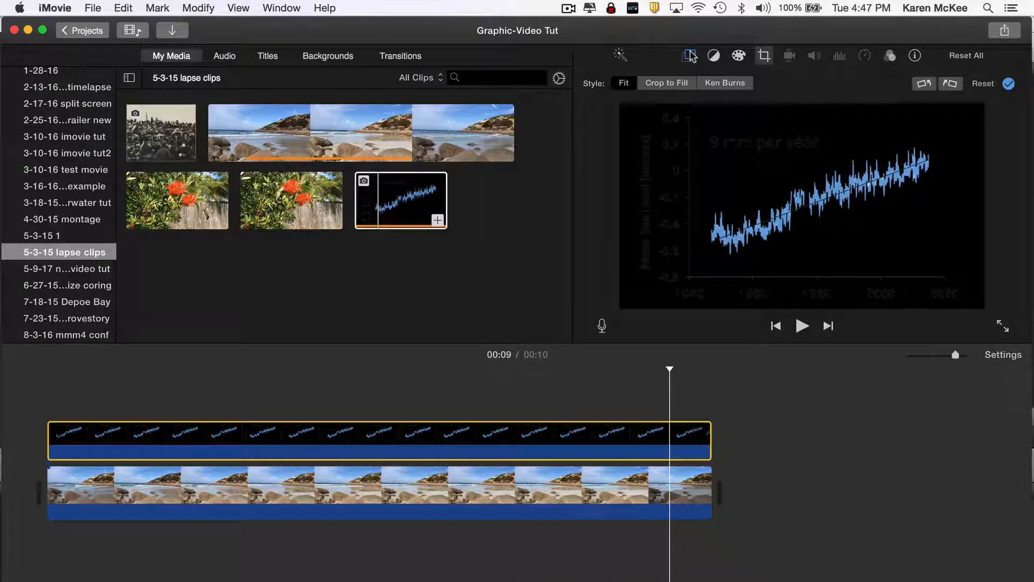
click(688, 55)
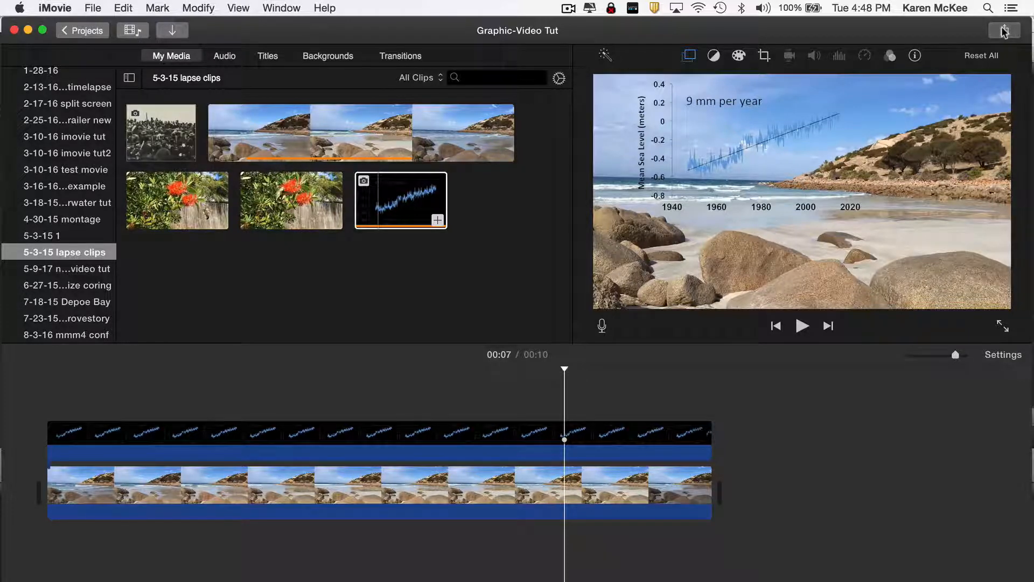
Step: Bring up iMovie's Share options for the finished movie
click(1003, 31)
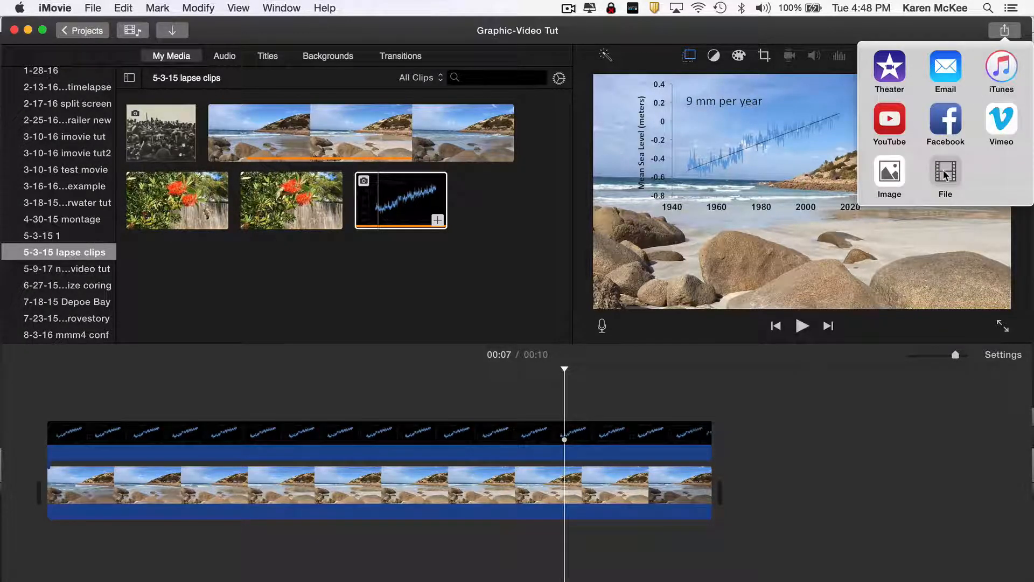
Step: Export the movie as a 1080p high-quality Graphic-Video Tut.mp4 file
click(945, 177)
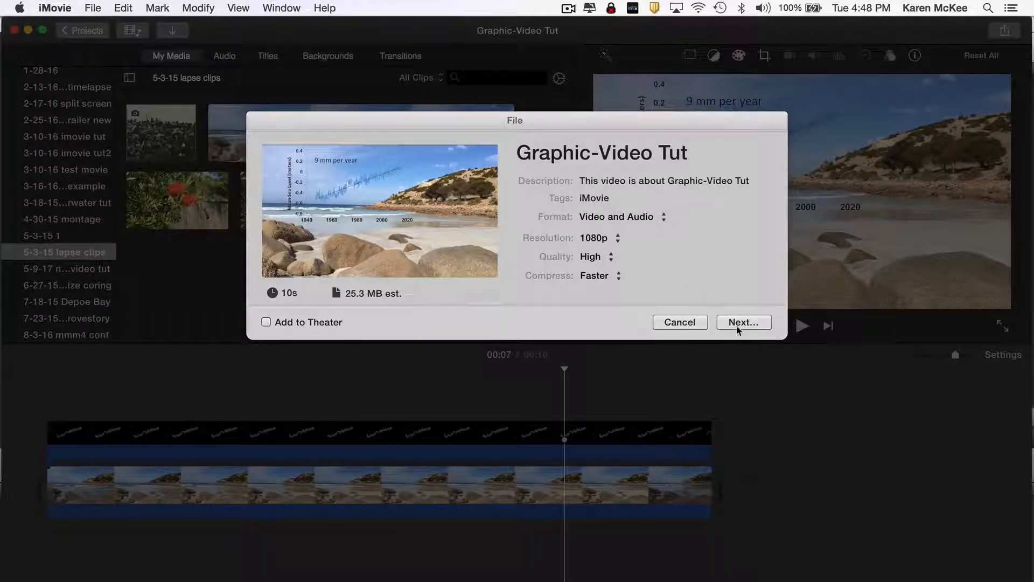
click(744, 322)
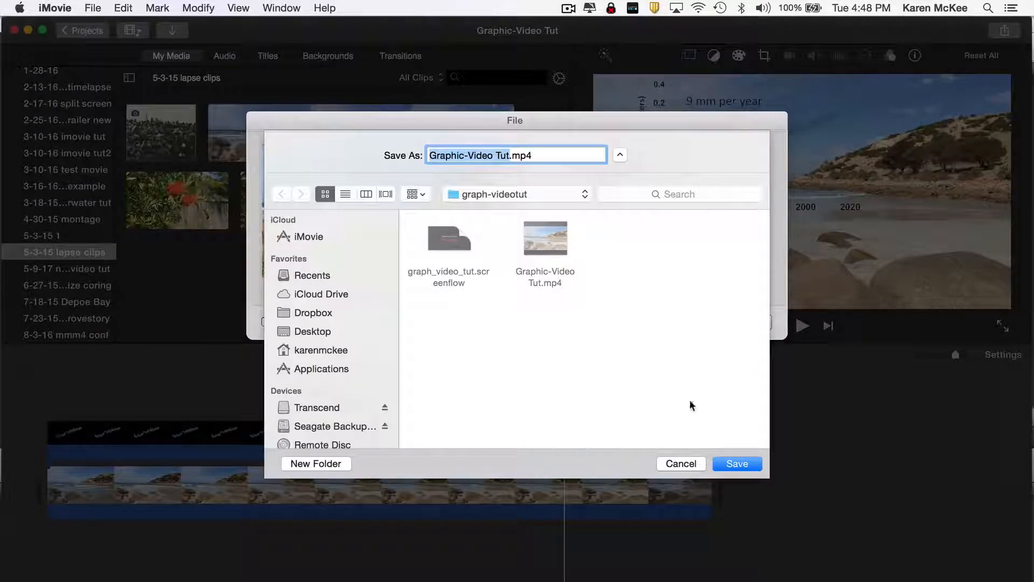
click(738, 464)
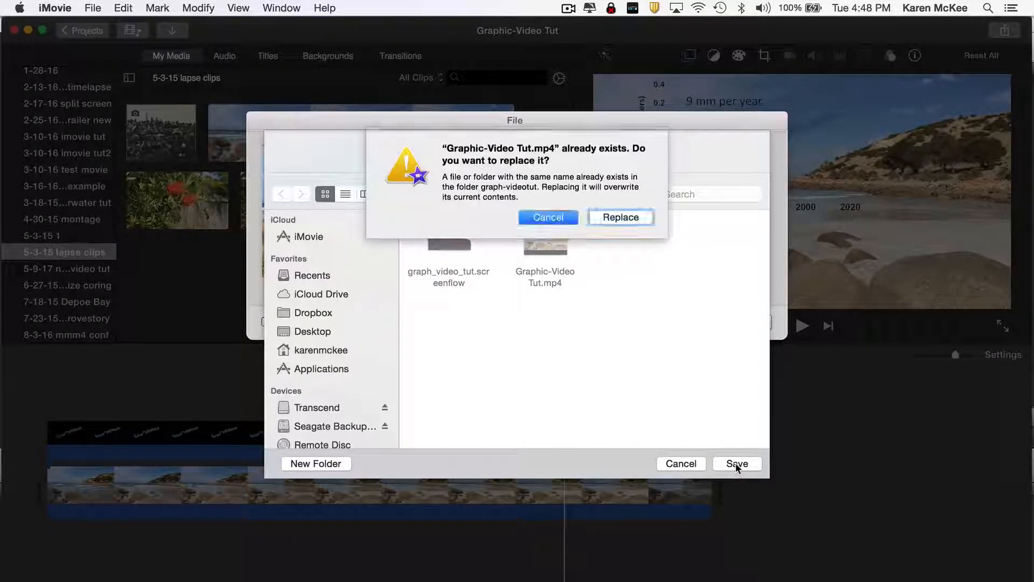